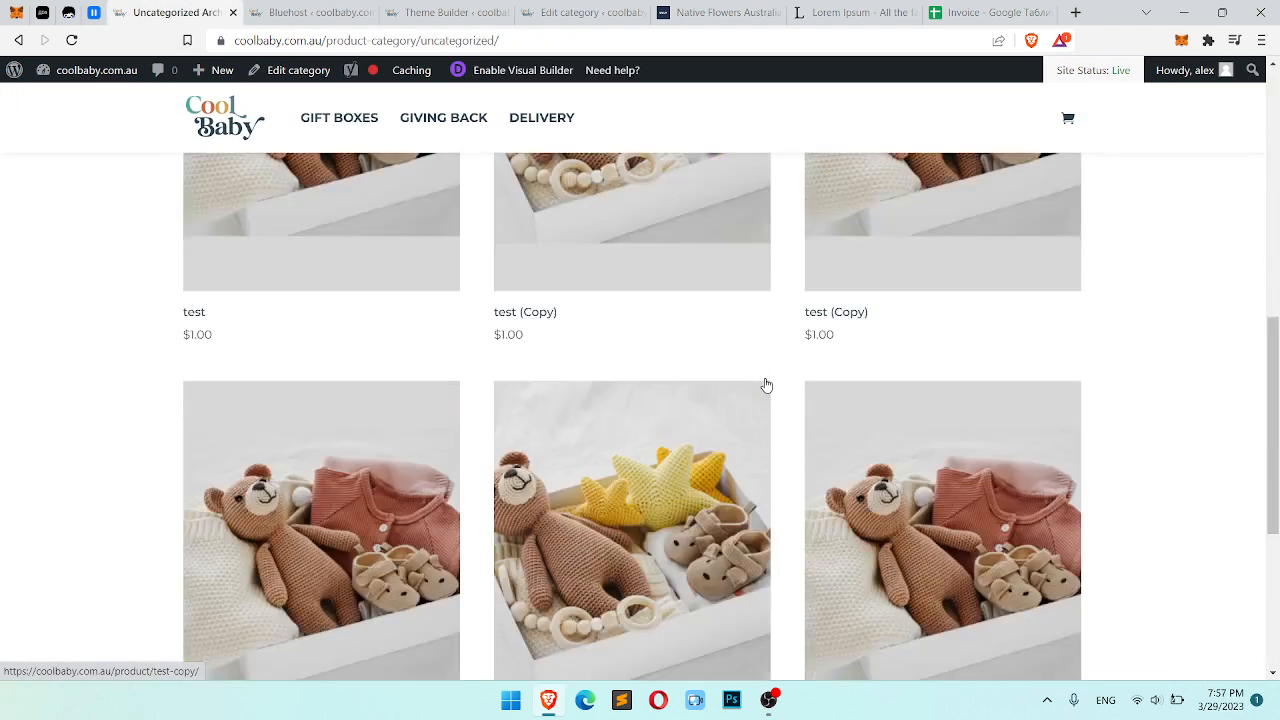
- Switch to the Bluehost WordPress admin and reach Settings > Permalinks
scroll("up", 3)
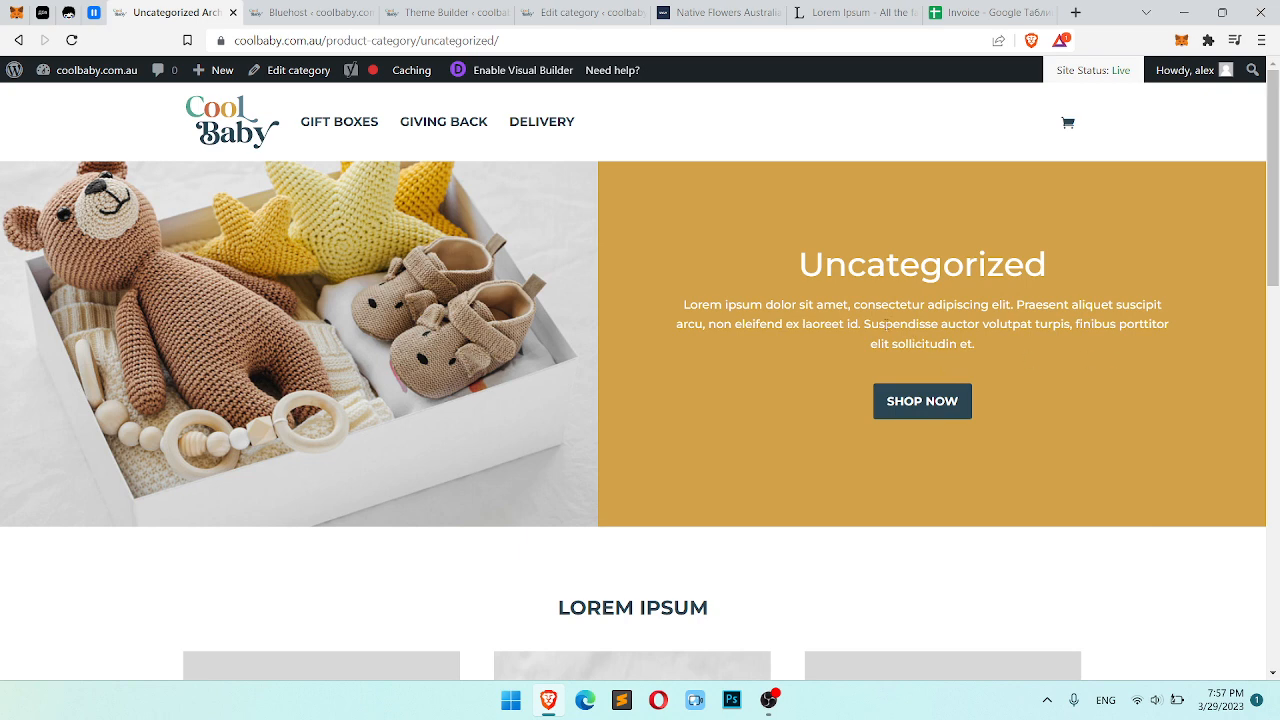
left_click(400, 40)
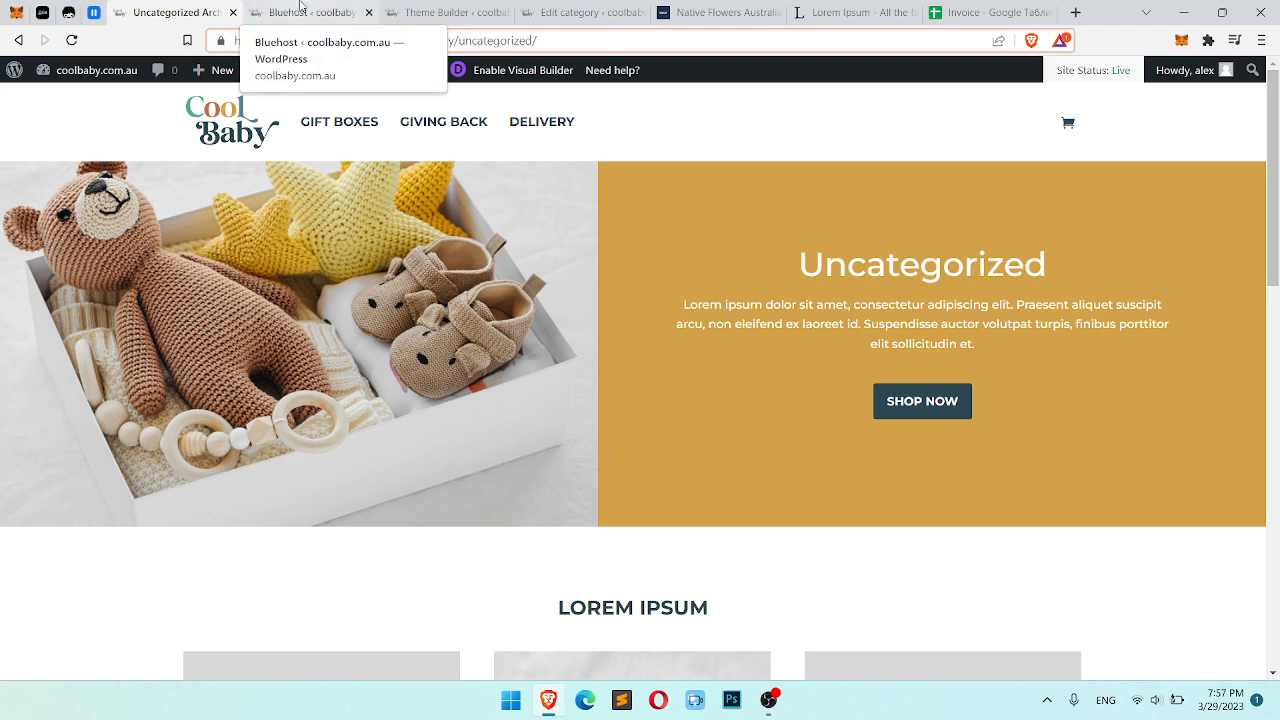
left_click(300, 12)
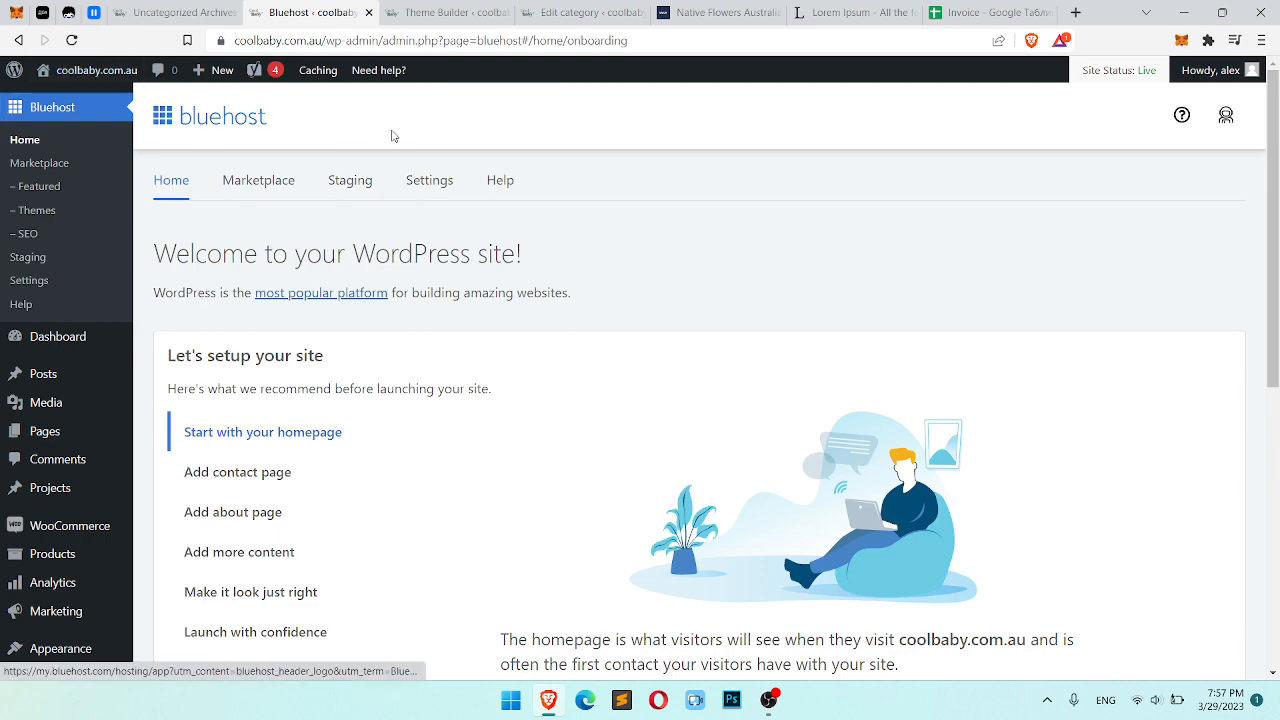
scroll("down", 3)
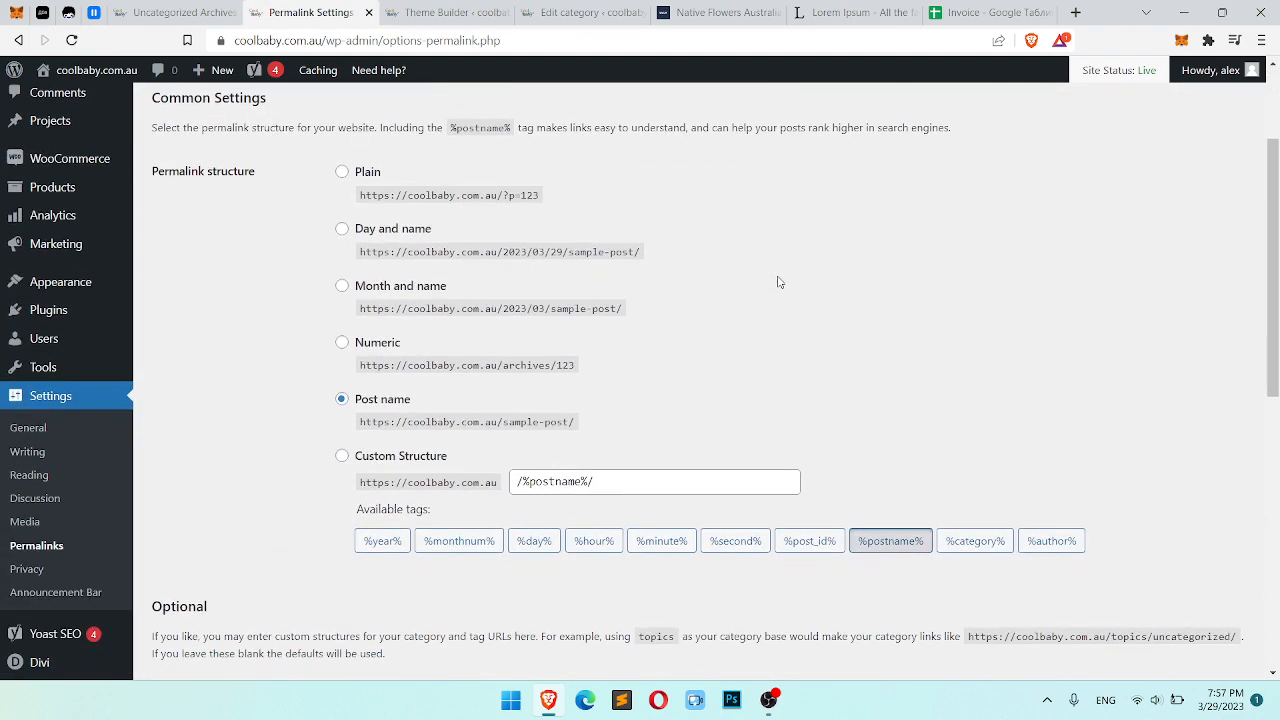
- Replace the product category base 'product-category' with 'category' and save changes
scroll("down", 3)
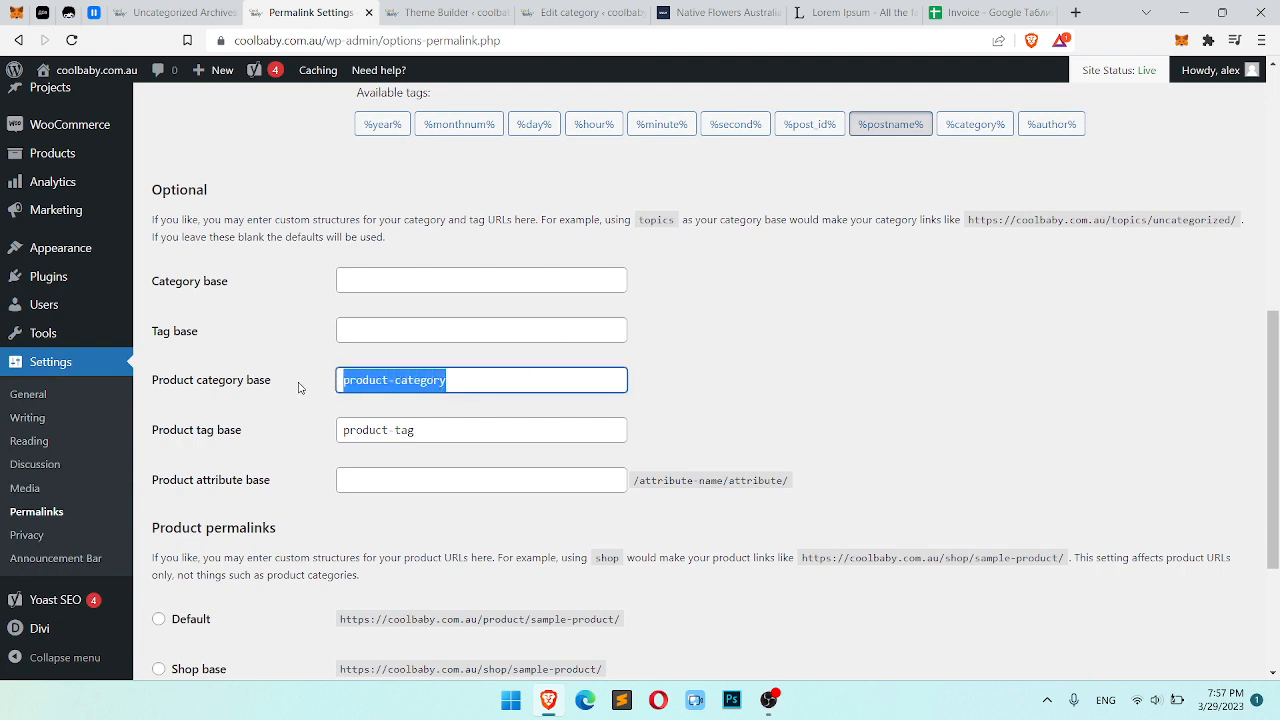
mouse_move(181, 295)
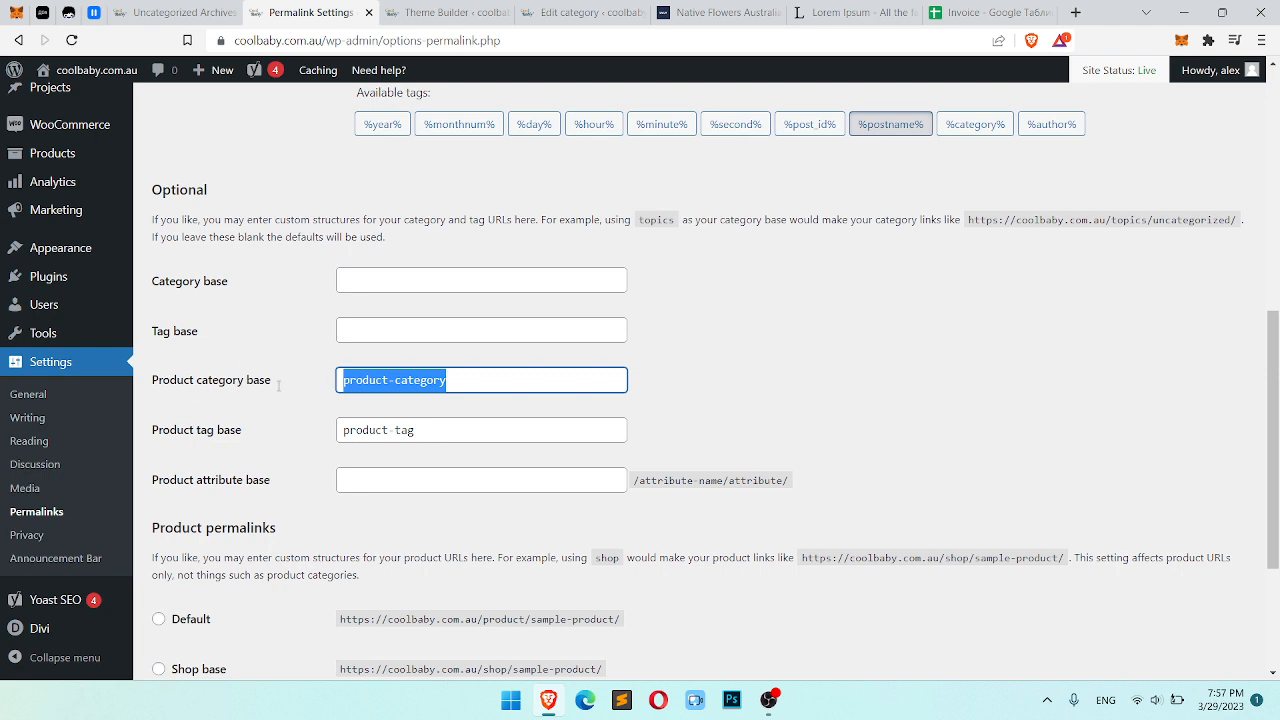
left_click(481, 379)
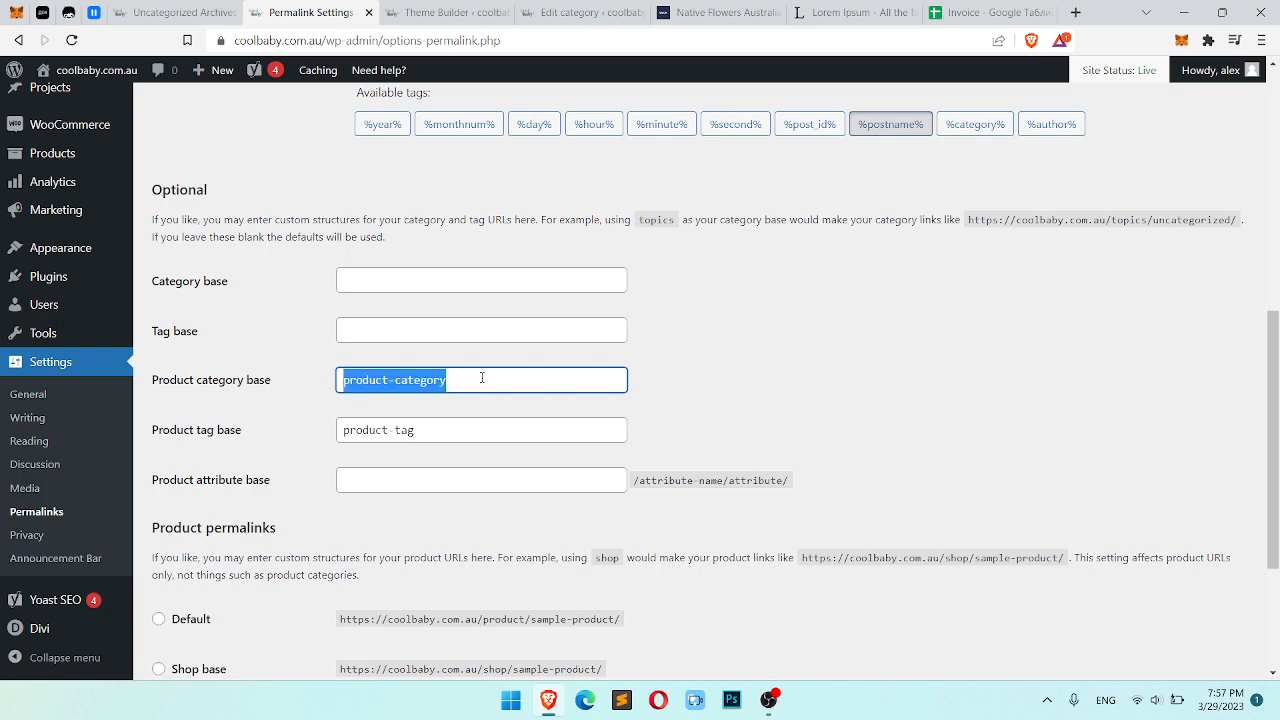
type("category")
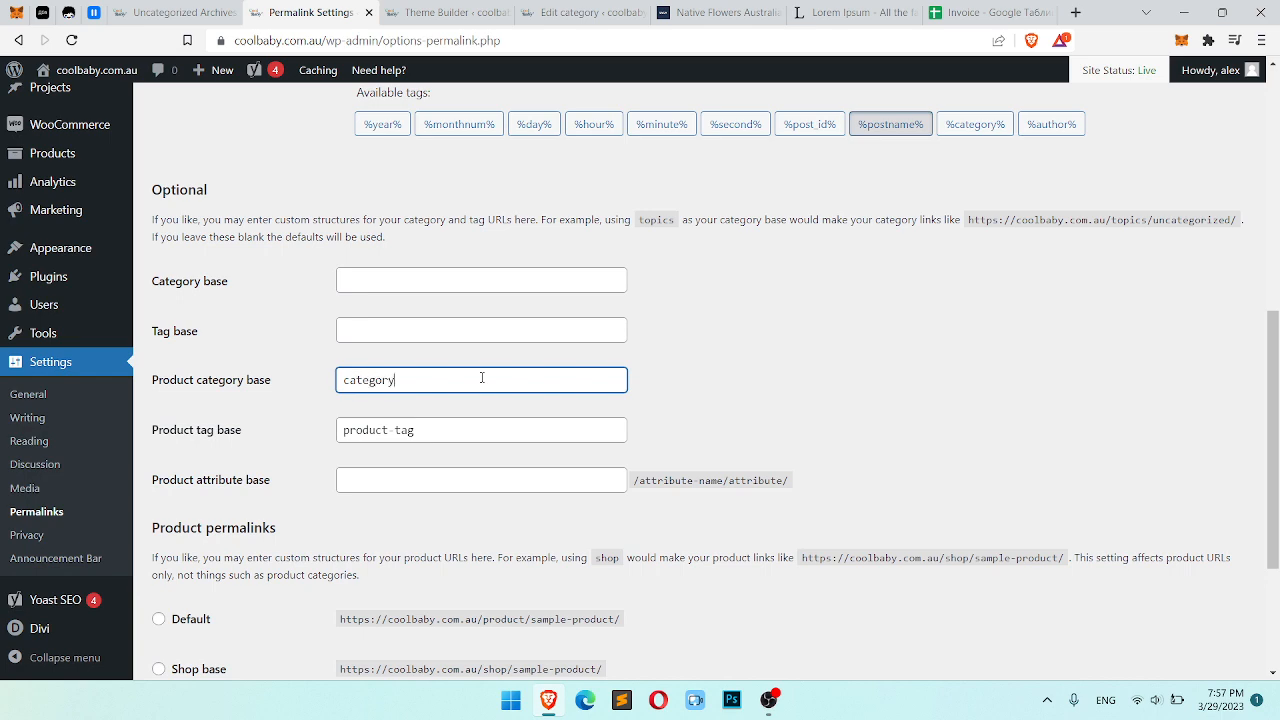
mouse_move(468, 401)
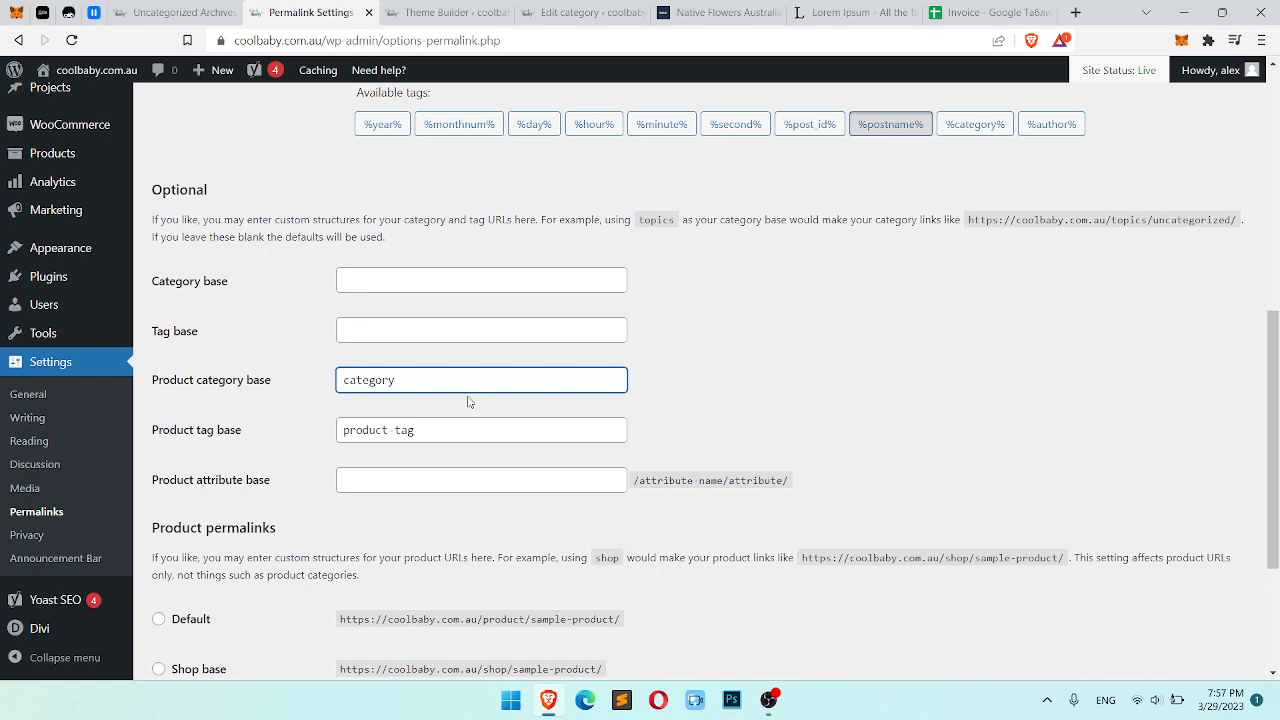
left_click(193, 593)
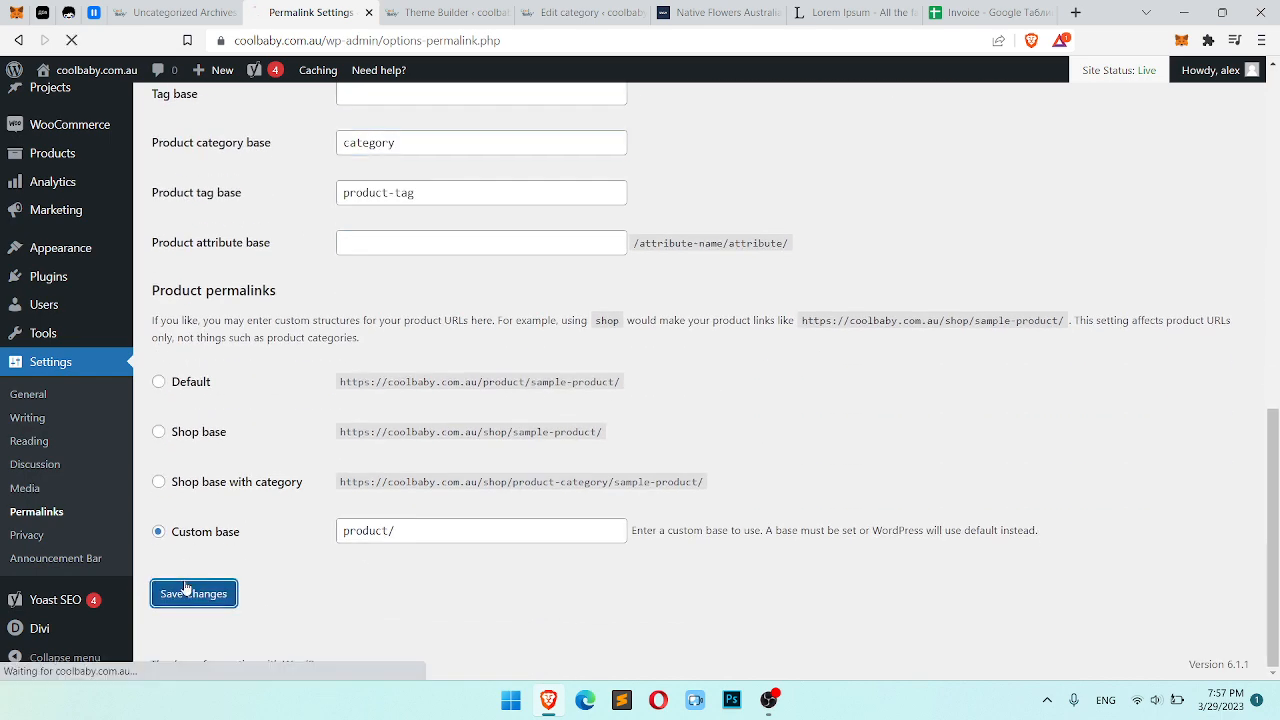
- Return to the storefront and open the 'test' product page
left_click(193, 593)
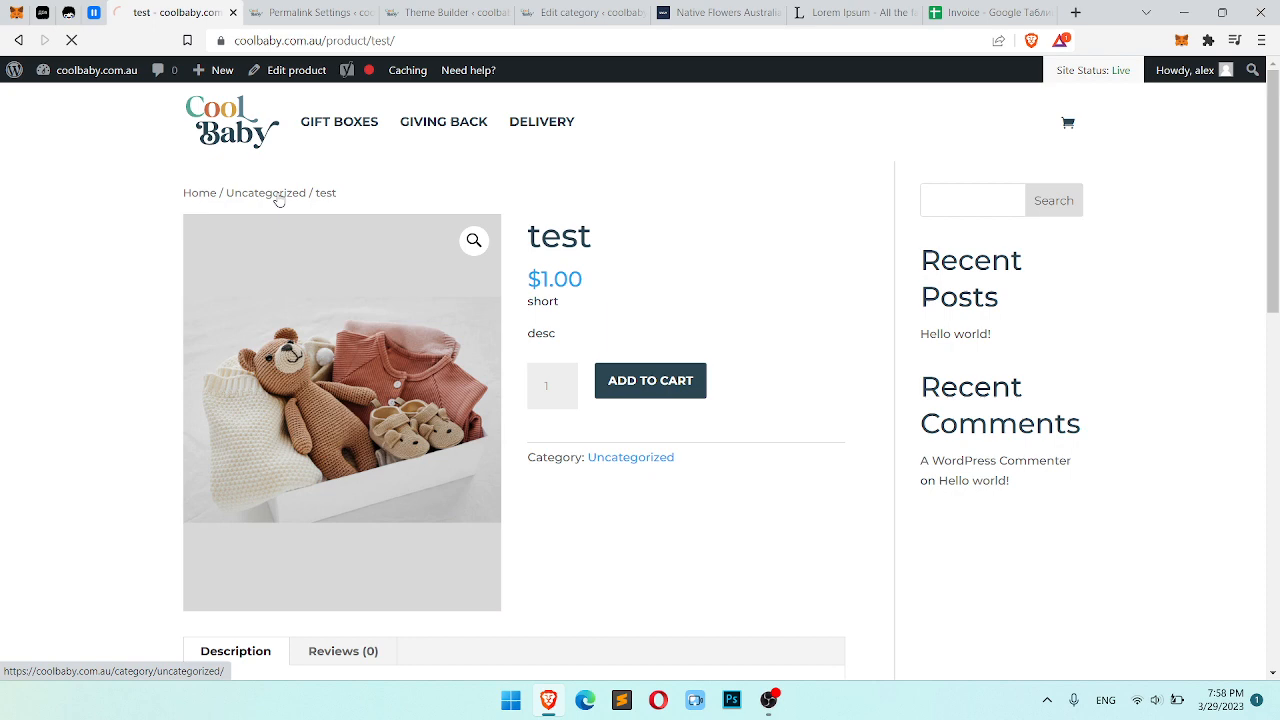
- Follow the Uncategorized breadcrumb to its archive and scroll through the $1.00 test products
left_click(266, 193)
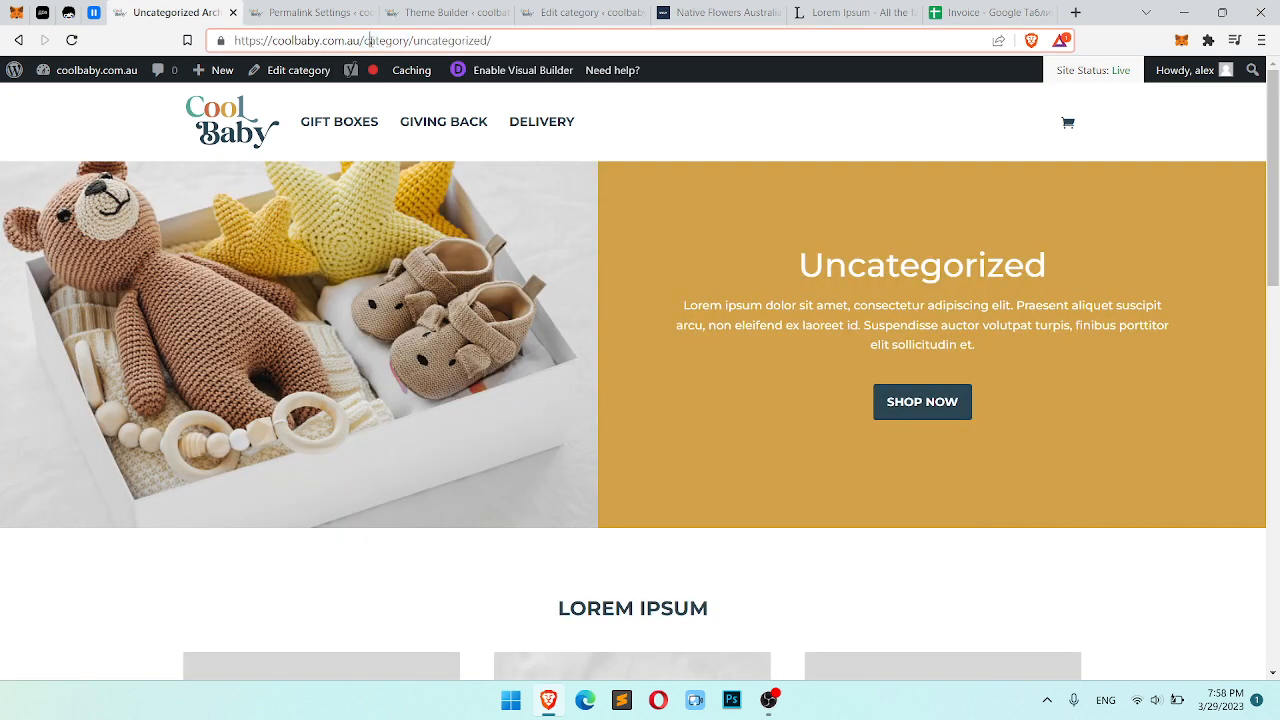
scroll("down", 3)
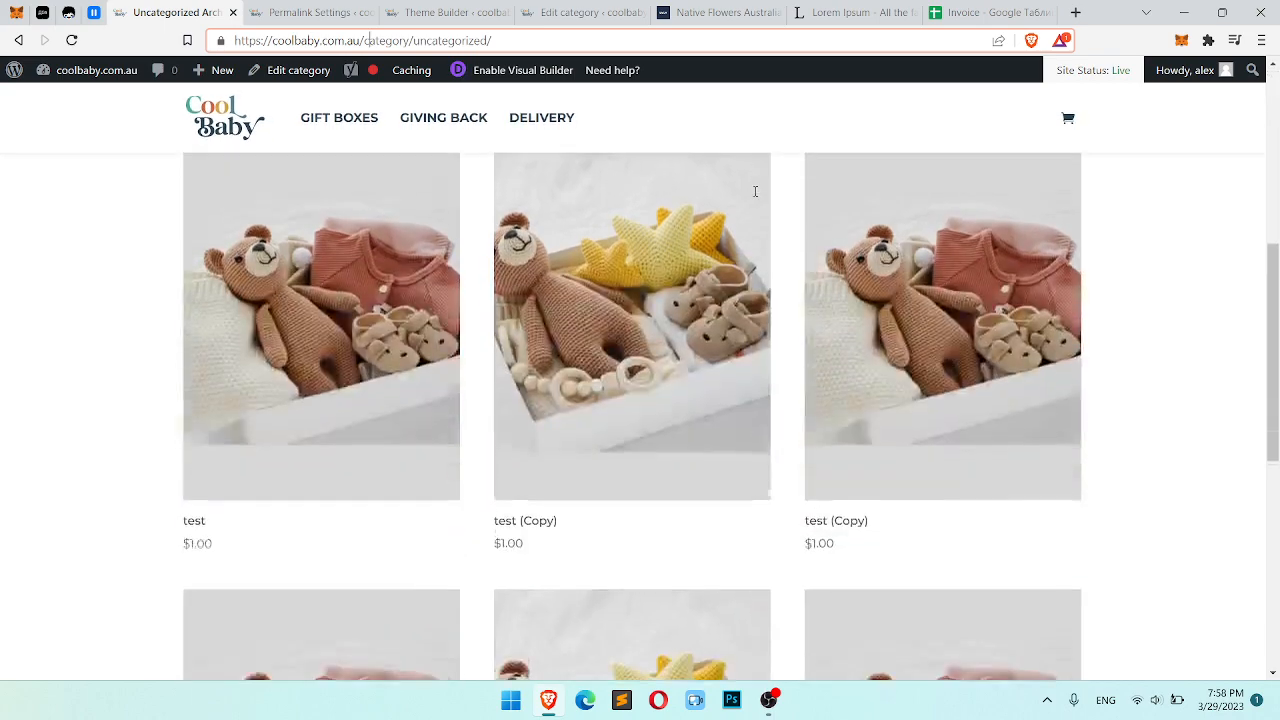
scroll("down", 3)
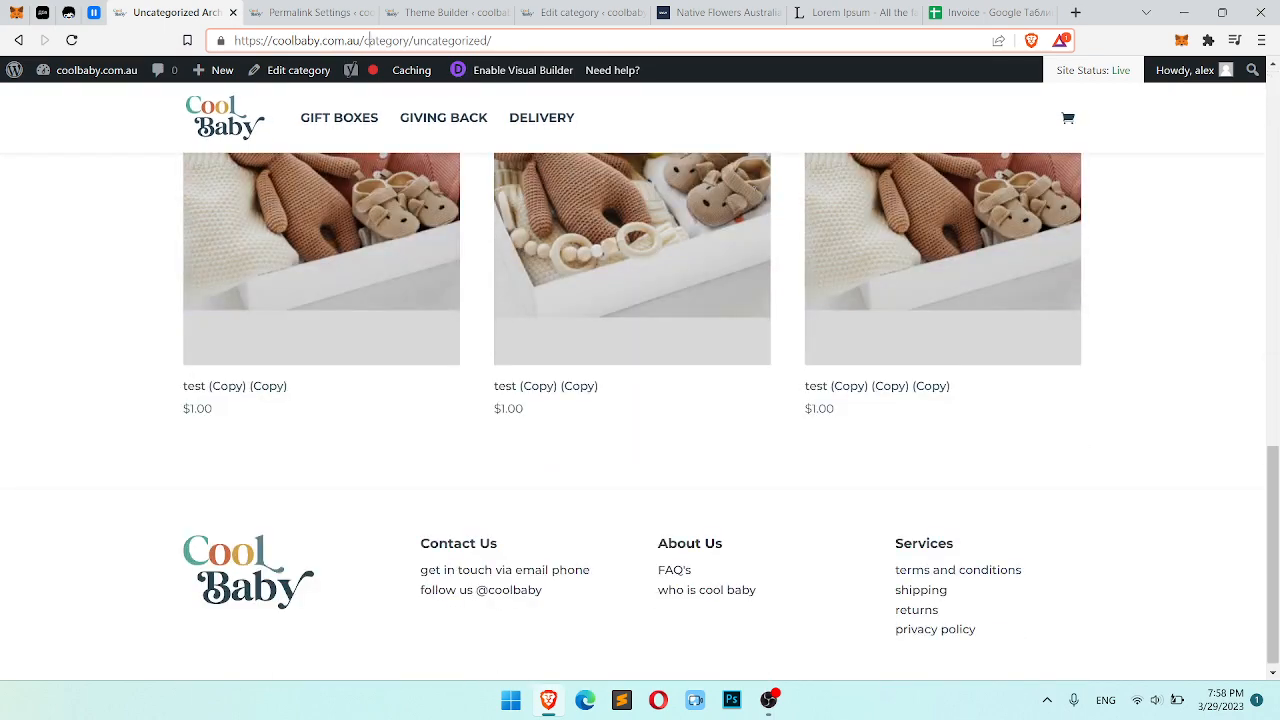